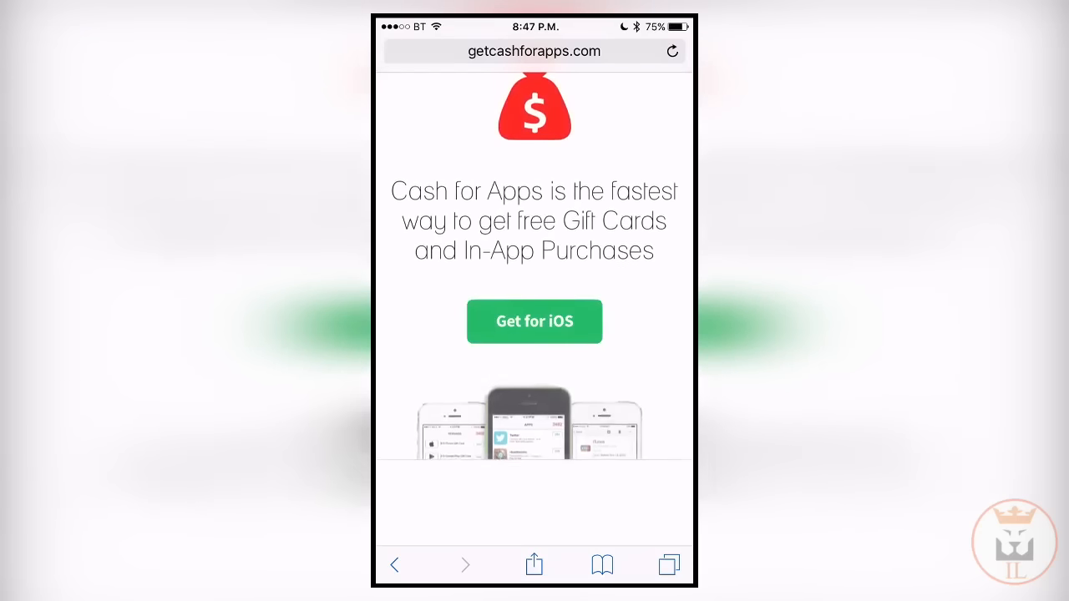
Install the CFA Rewards iOS app from getcashforapps.com so it appears on the home screen.
click(534, 321)
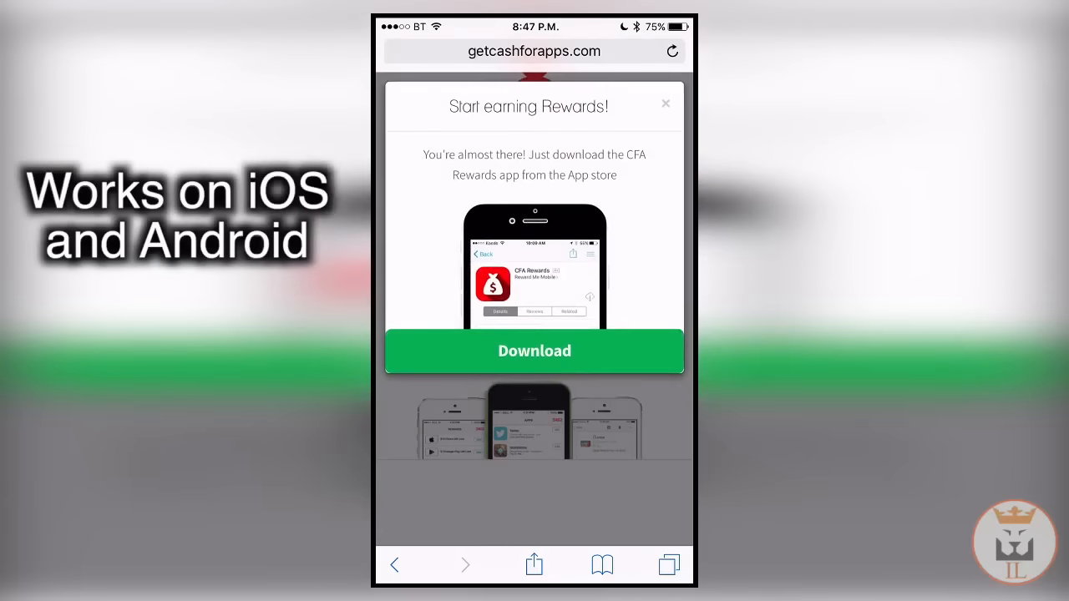
click(535, 350)
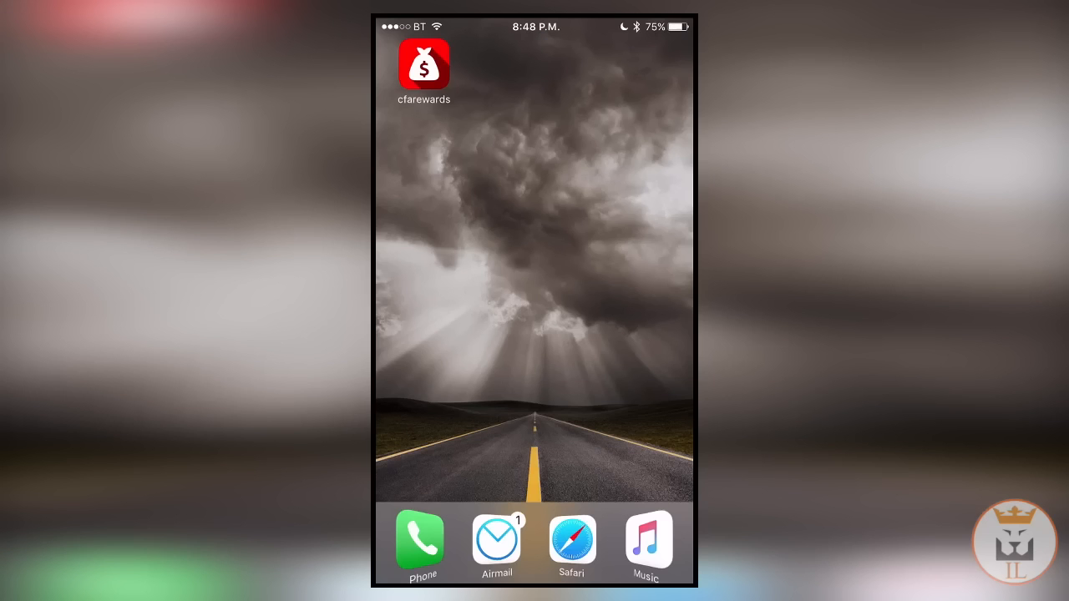
Launch cfarewards and enter the Cash for Apps offers list showing 7346 points.
click(424, 63)
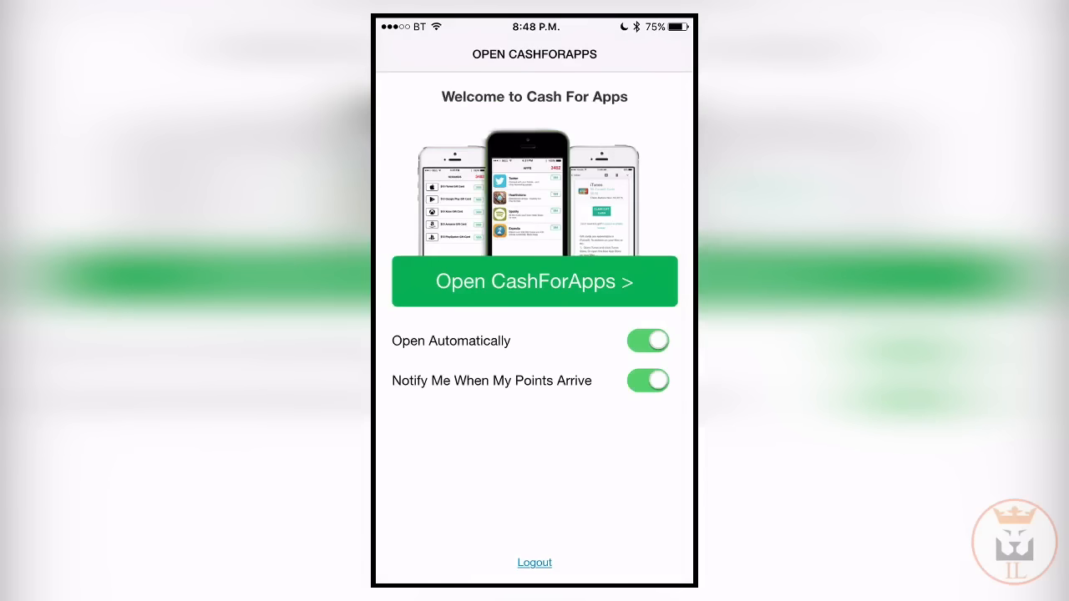
click(534, 280)
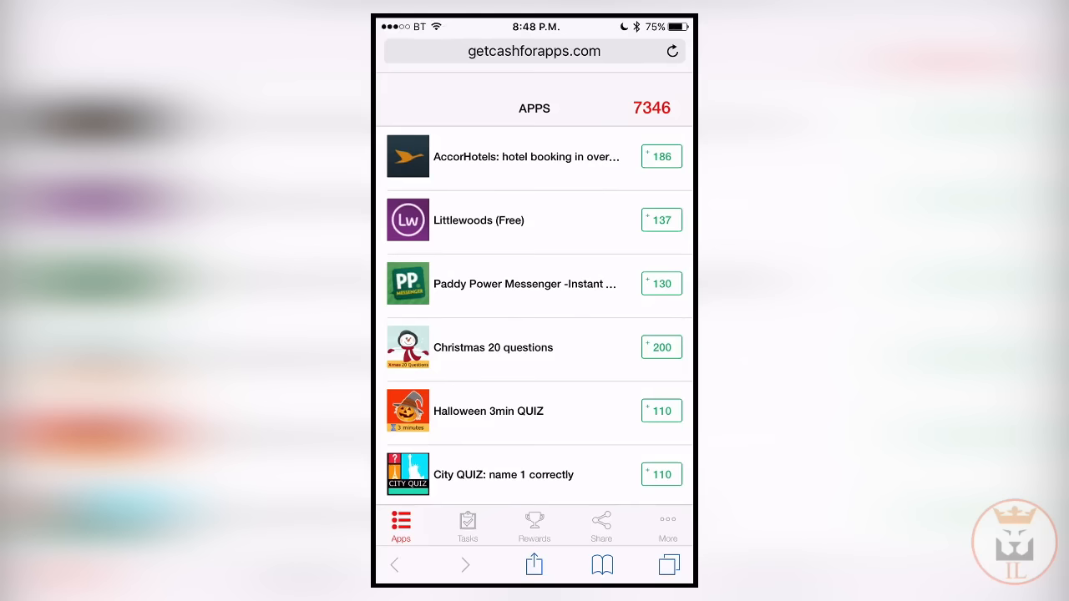
scroll(down, 3)
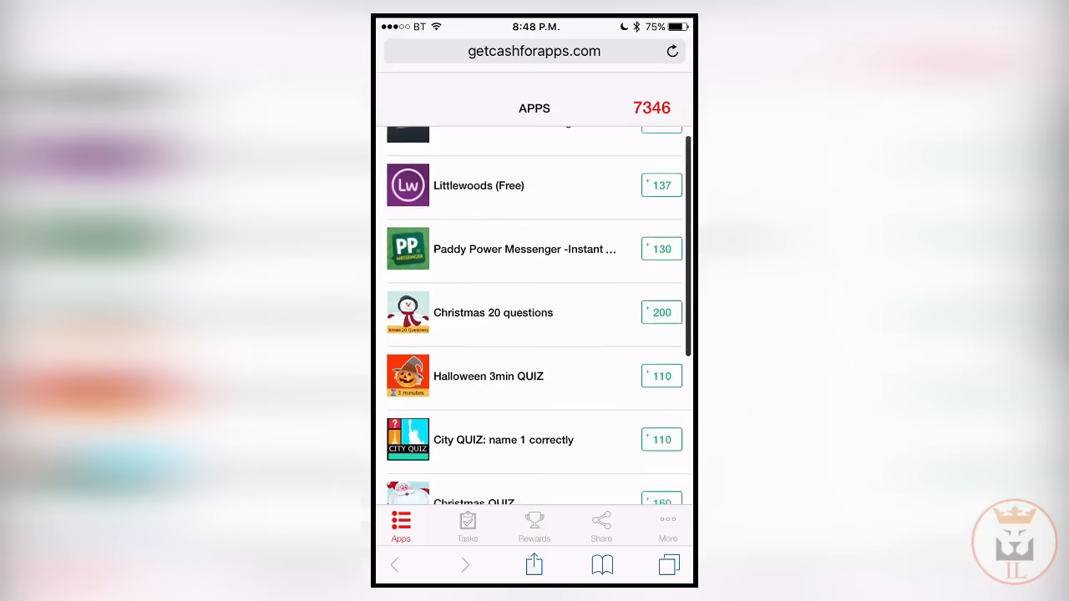
scroll(down, 3)
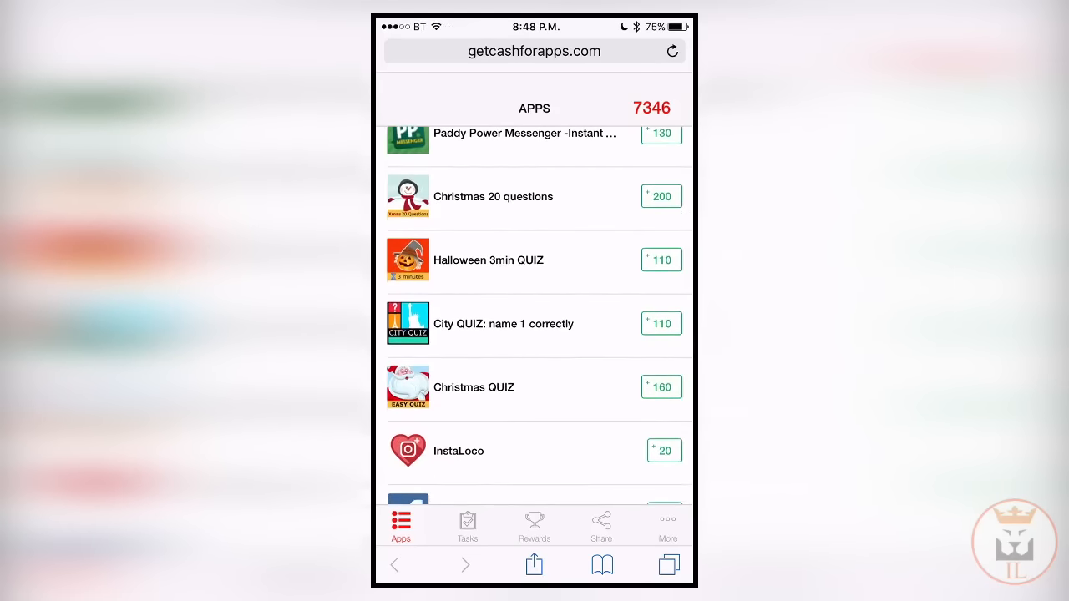
scroll(down, 3)
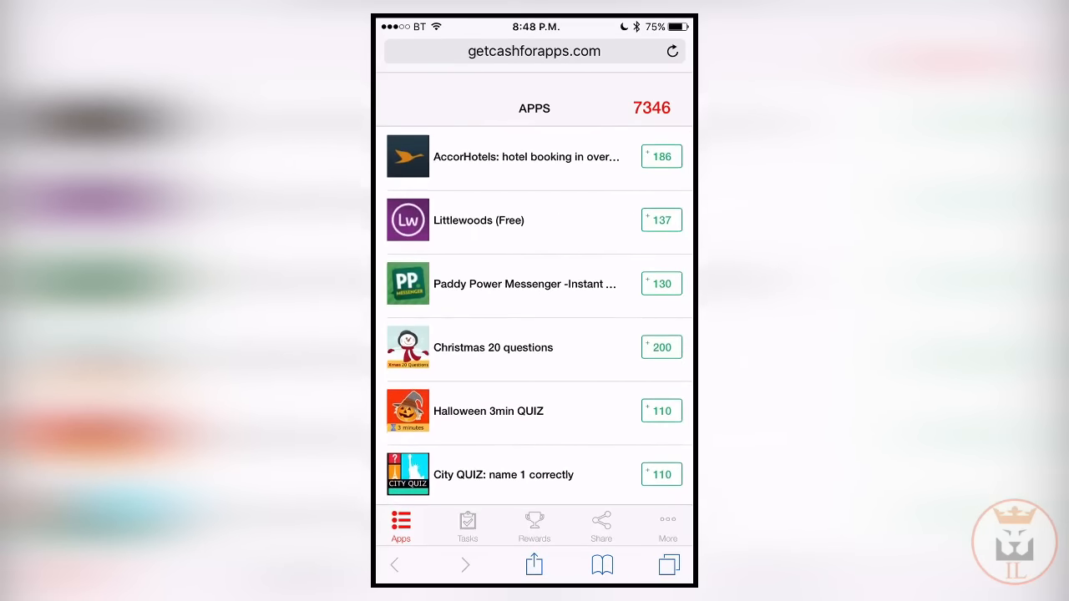
scroll(down, 3)
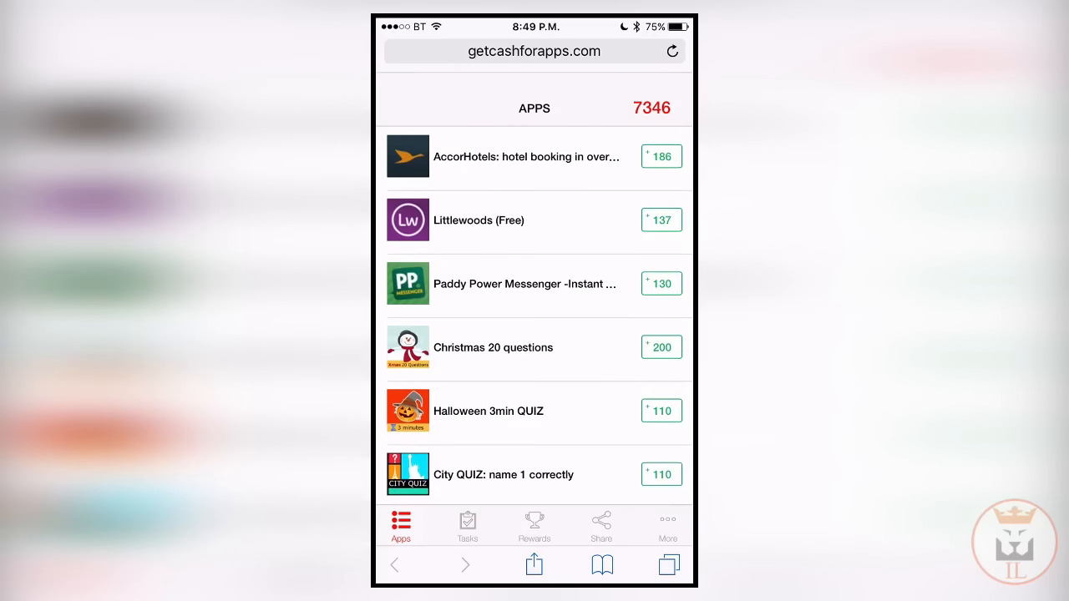
Set the rewards country to United States to list iTunes codes, then start an app offer.
click(534, 526)
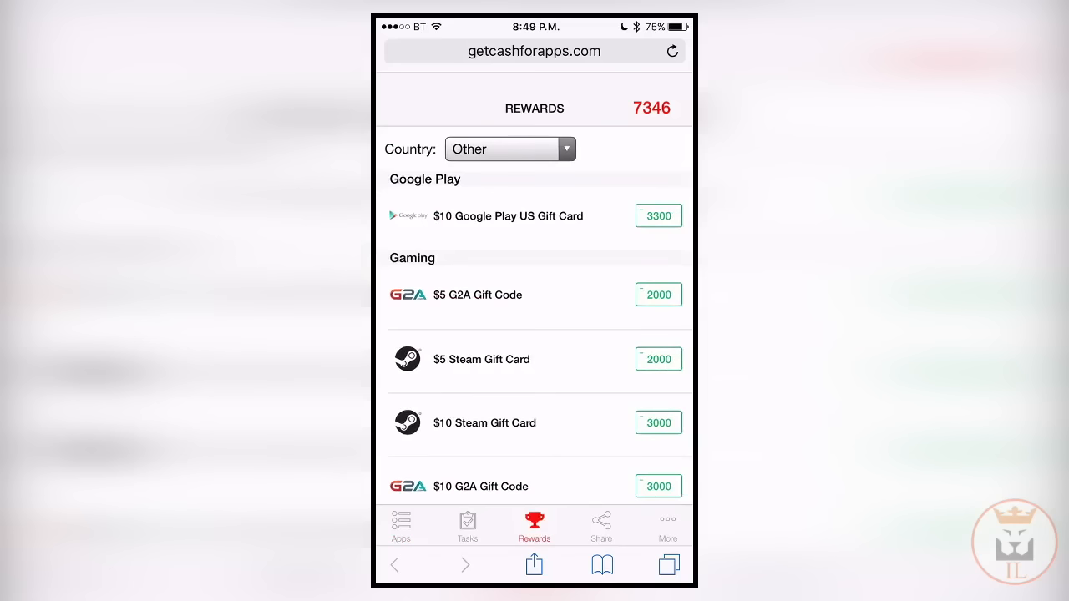
click(510, 149)
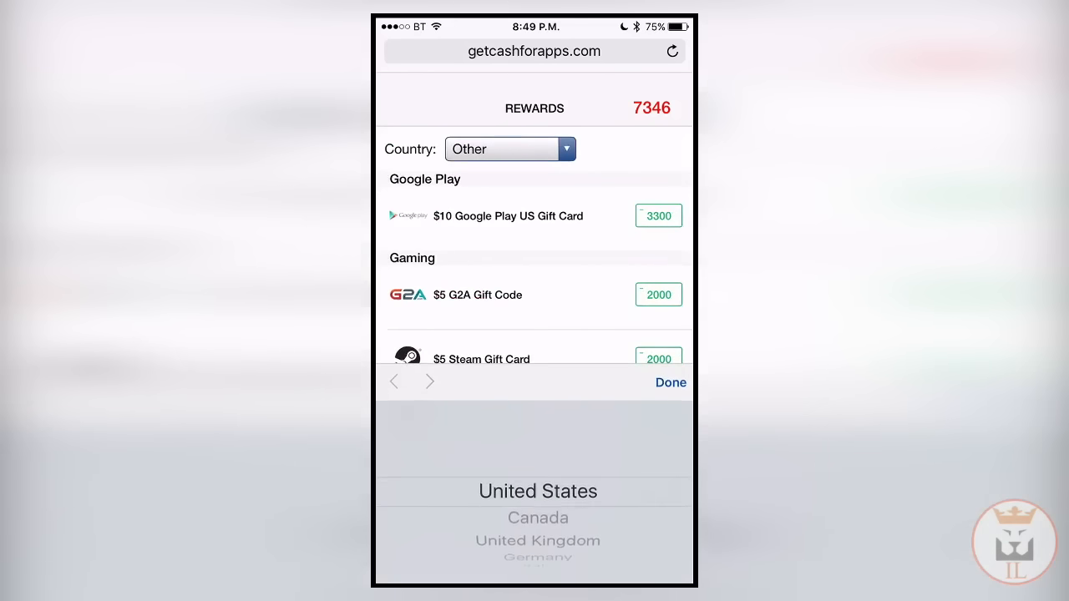
click(538, 491)
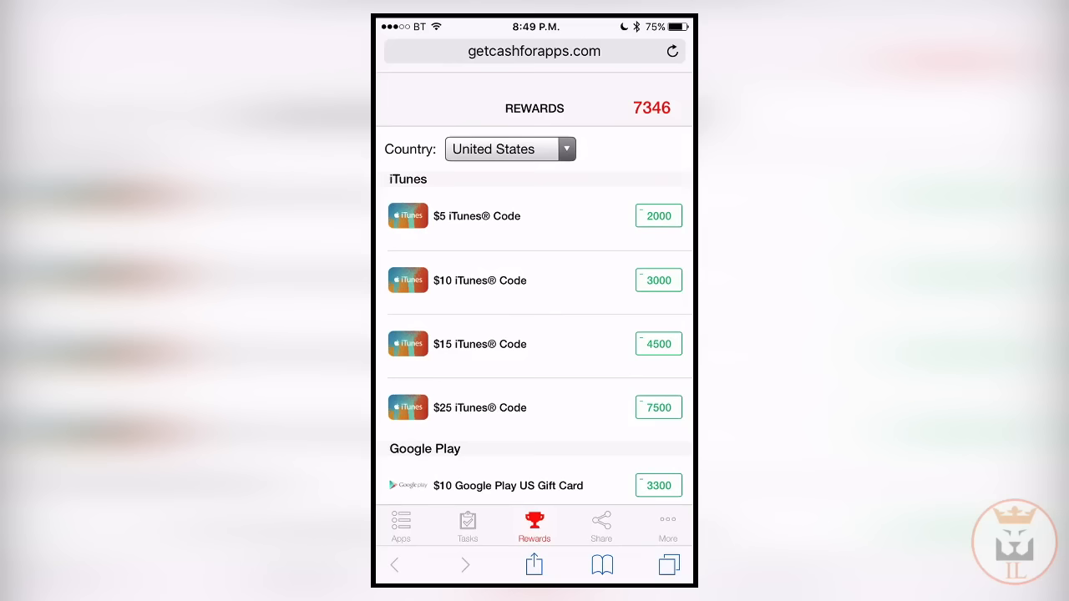
click(400, 526)
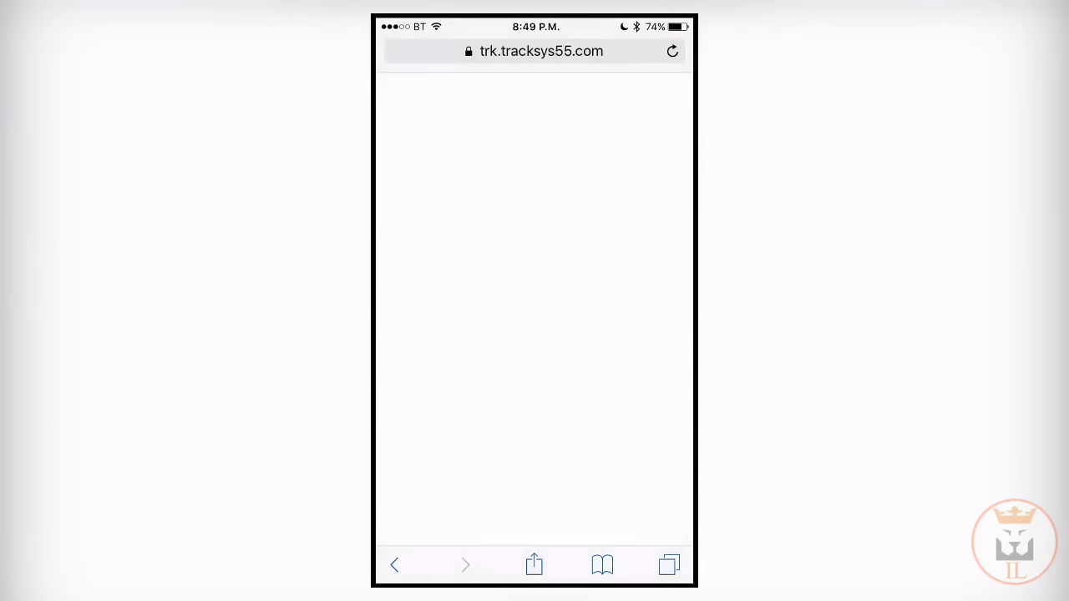
Continue to the App Store, download Audible and return to Cash for Apps at 7532 points.
click(535, 301)
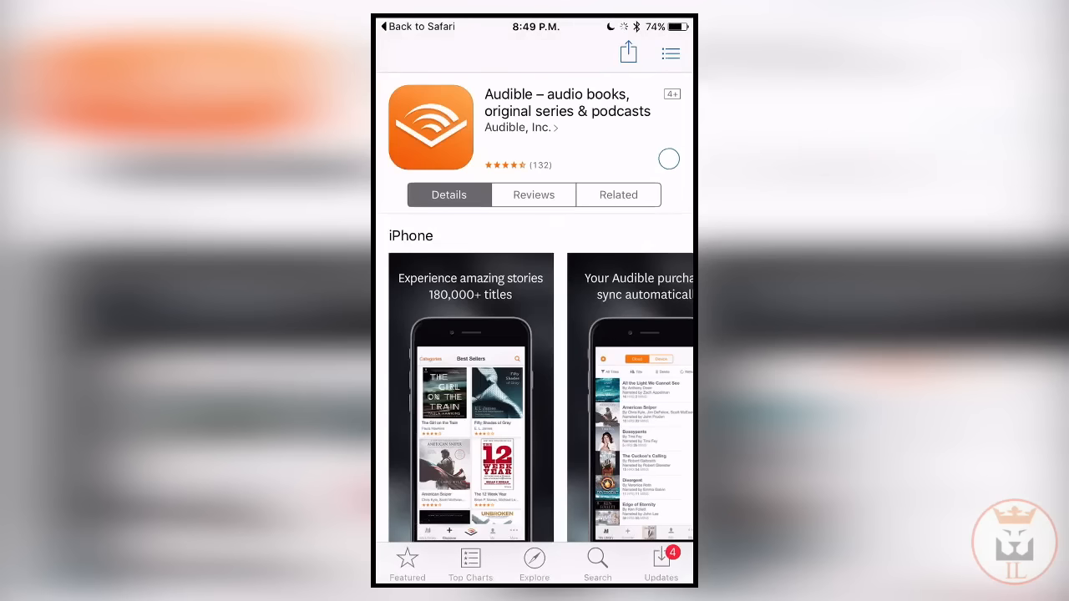
click(668, 159)
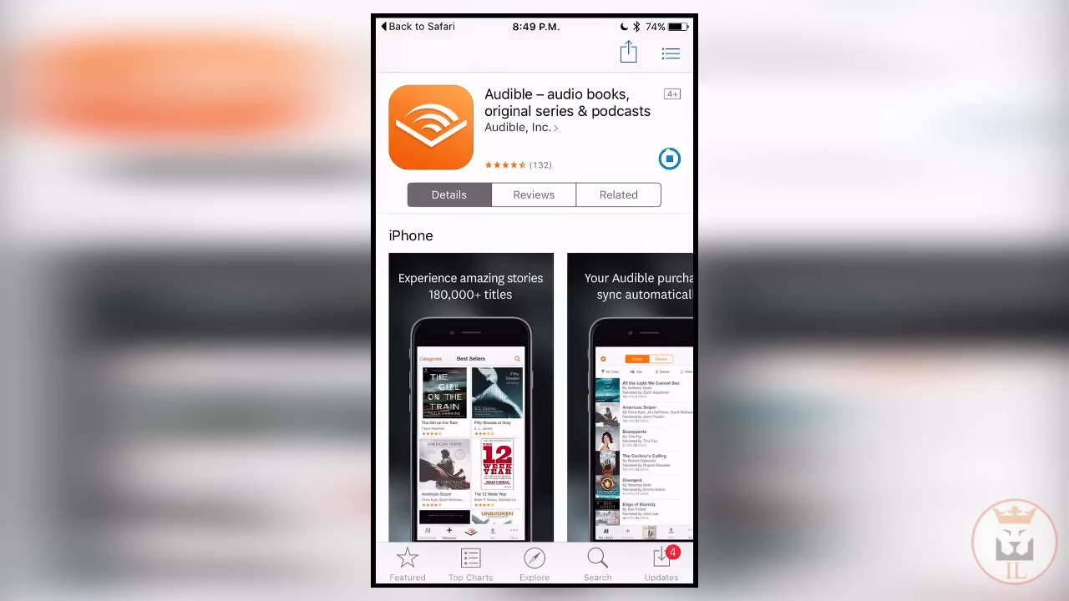
click(668, 159)
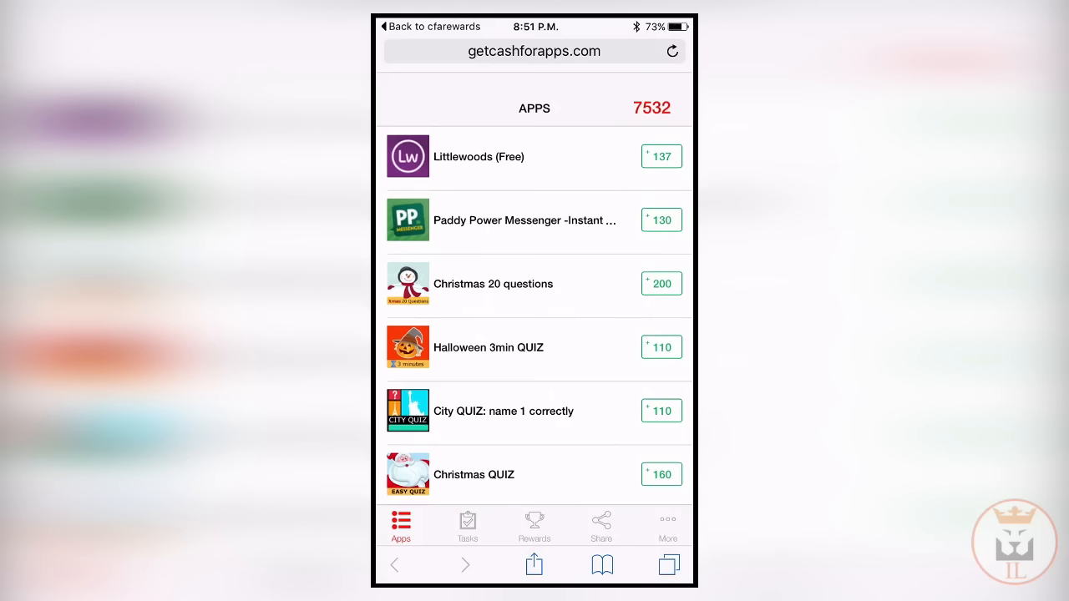
Buy the $10 iTunes Code for 3000 points, sent to the account email.
click(534, 526)
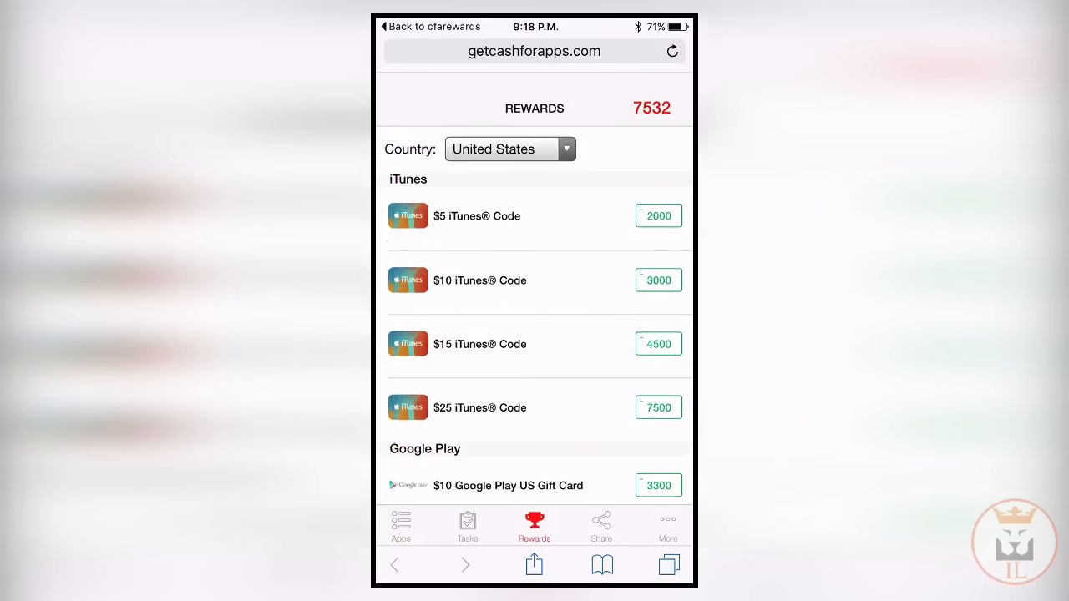
click(481, 281)
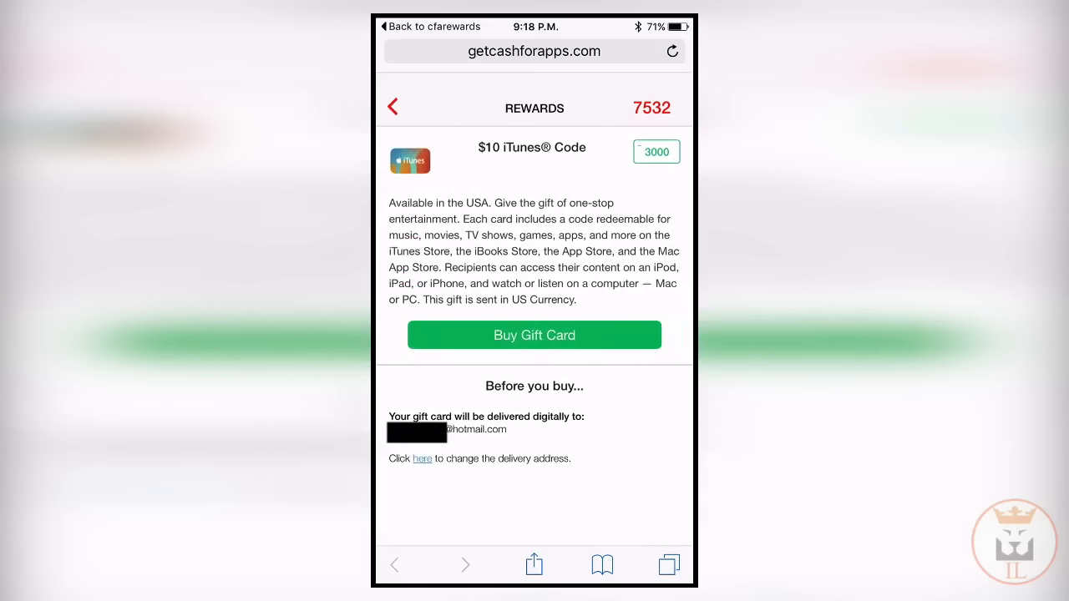
click(534, 334)
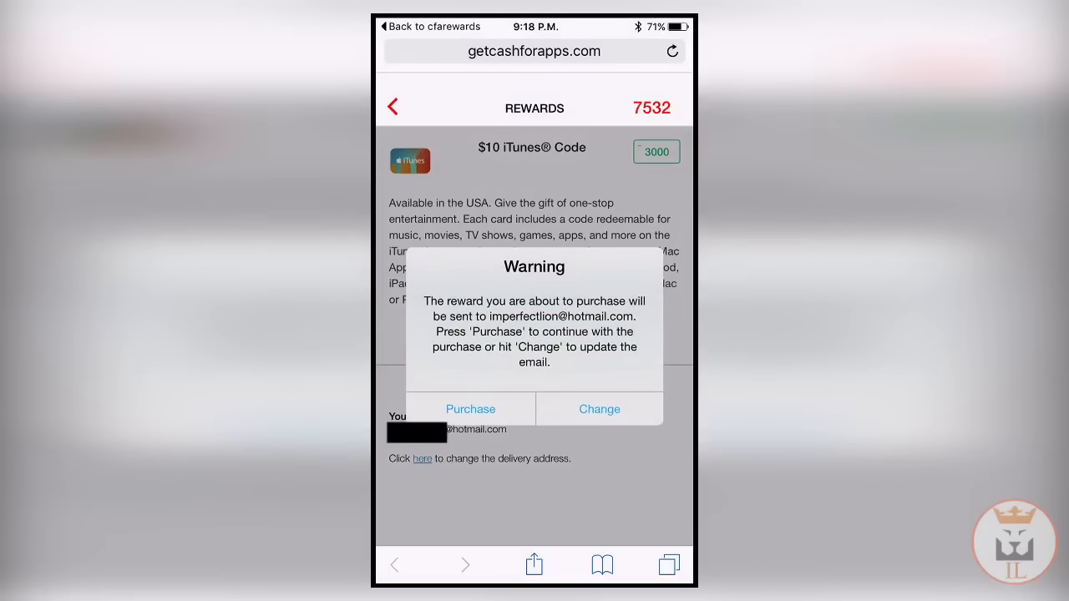
click(470, 408)
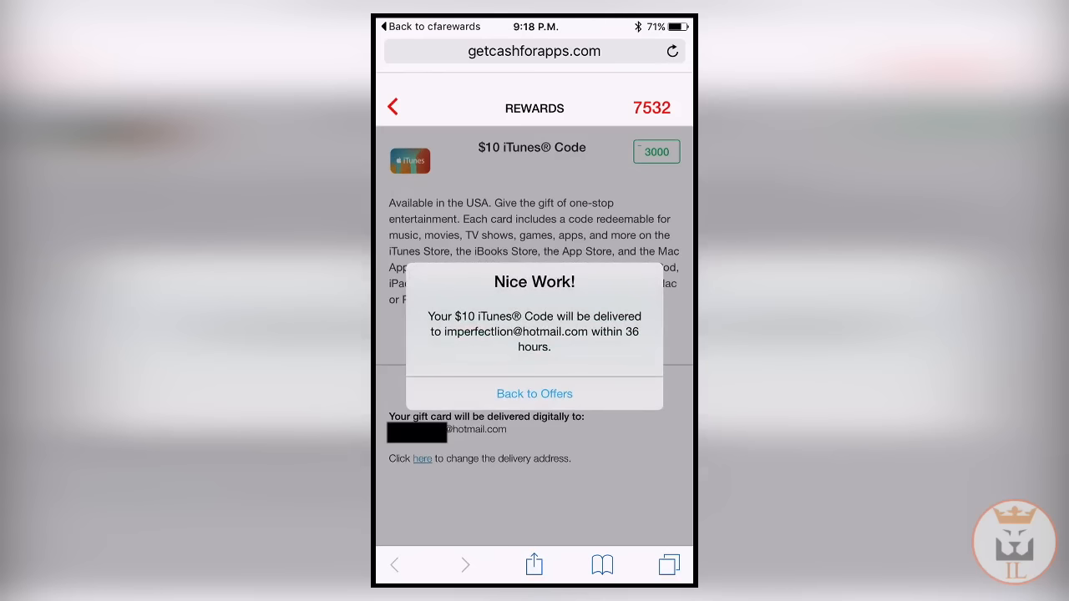
Attempt the $25 iTunes Code and dismiss the not-enough-points notice.
click(534, 394)
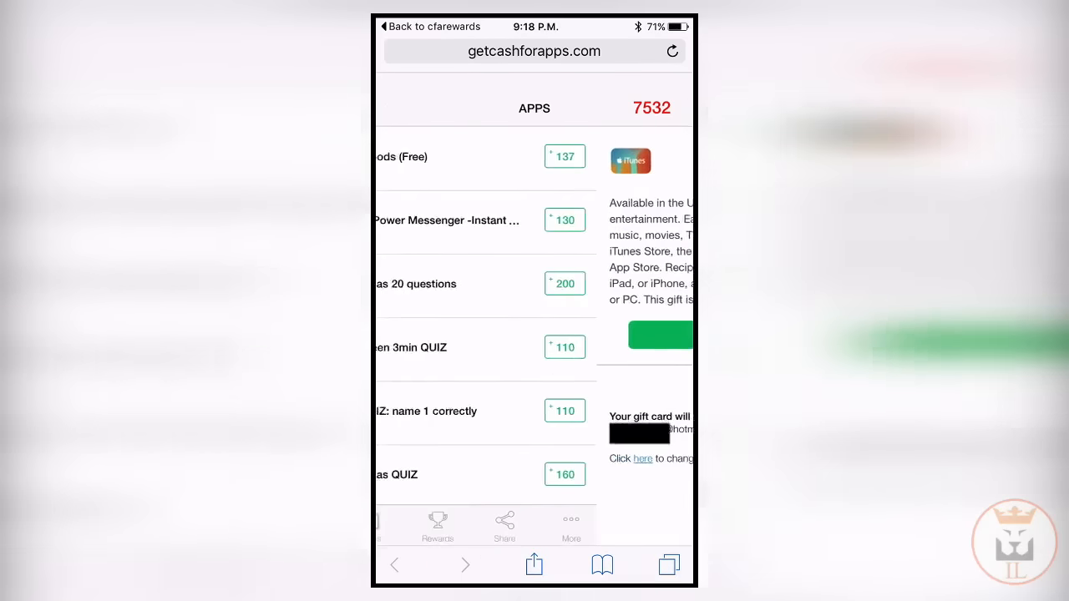
click(534, 524)
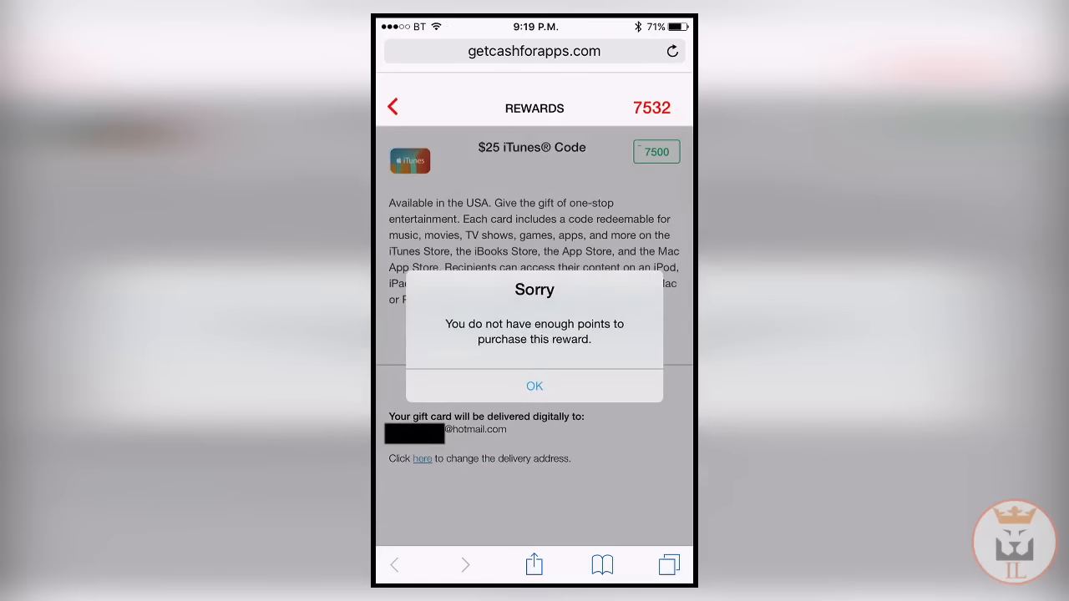
click(535, 386)
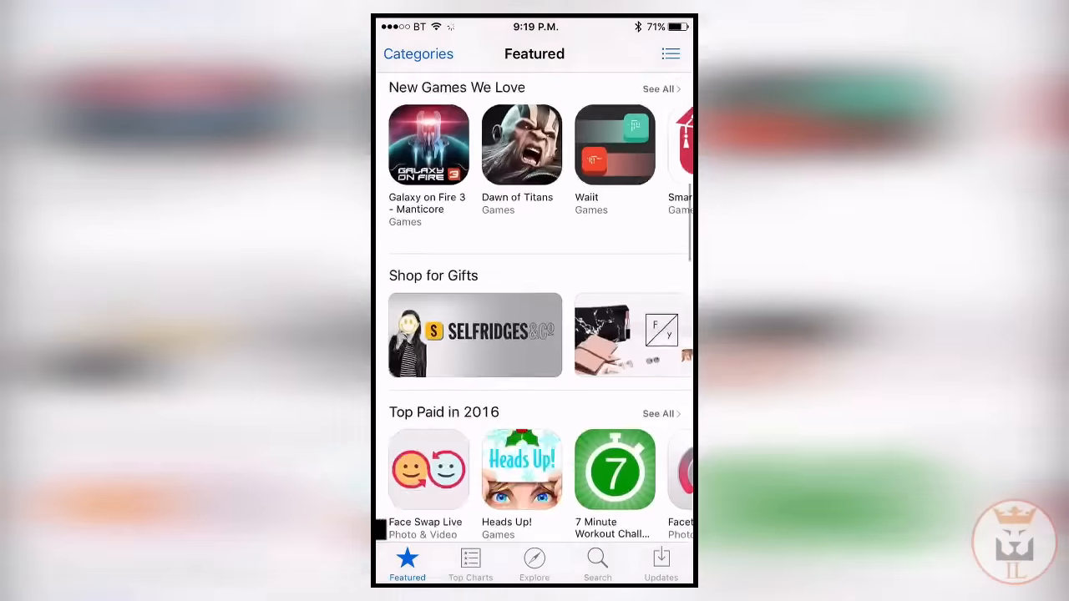
Scroll the App Store Featured page before returning to the Cash for Apps offers.
scroll(down, 3)
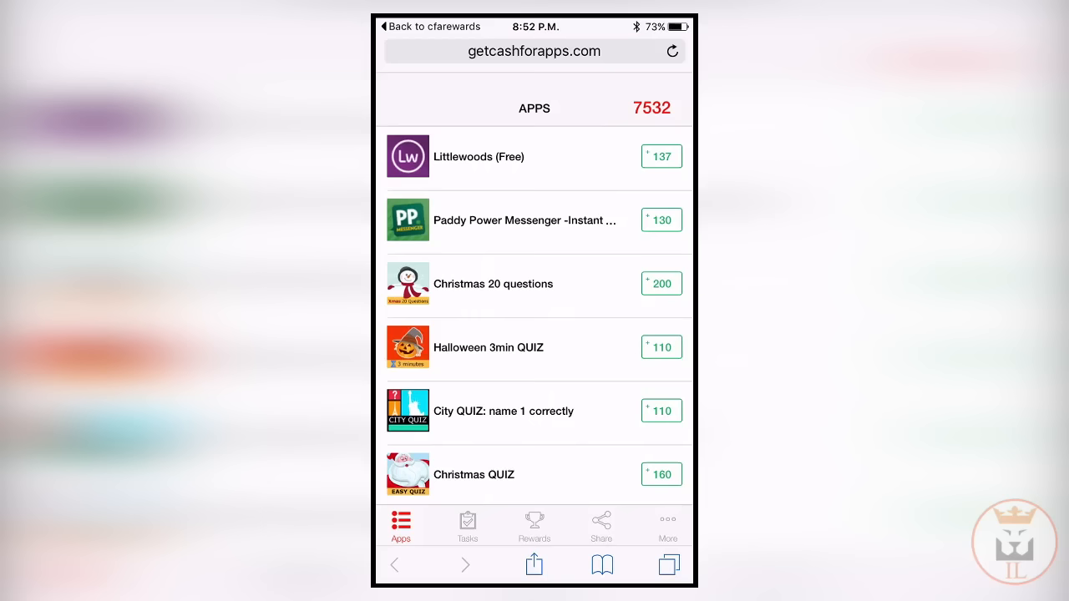
View the locked bonus tasks needing 3 more offers, then the rewards catalogue.
scroll(down, 3)
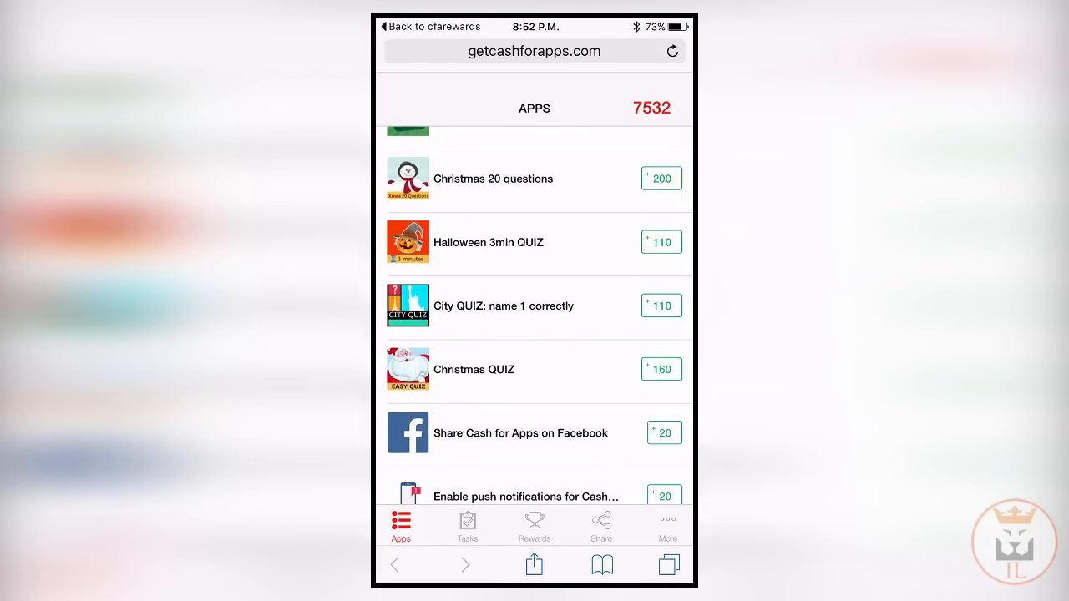
click(467, 526)
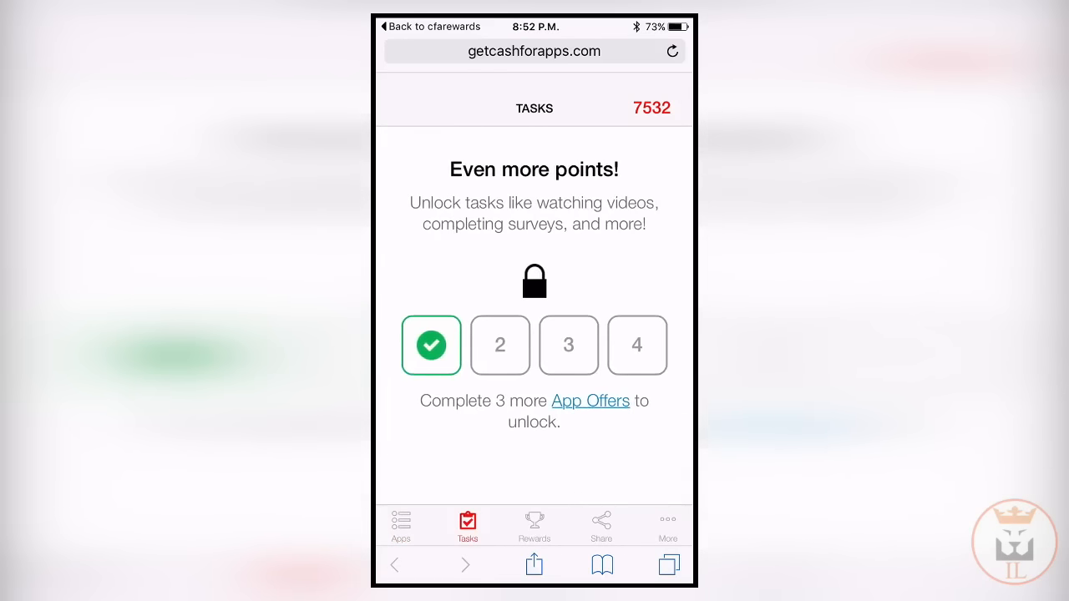
click(535, 524)
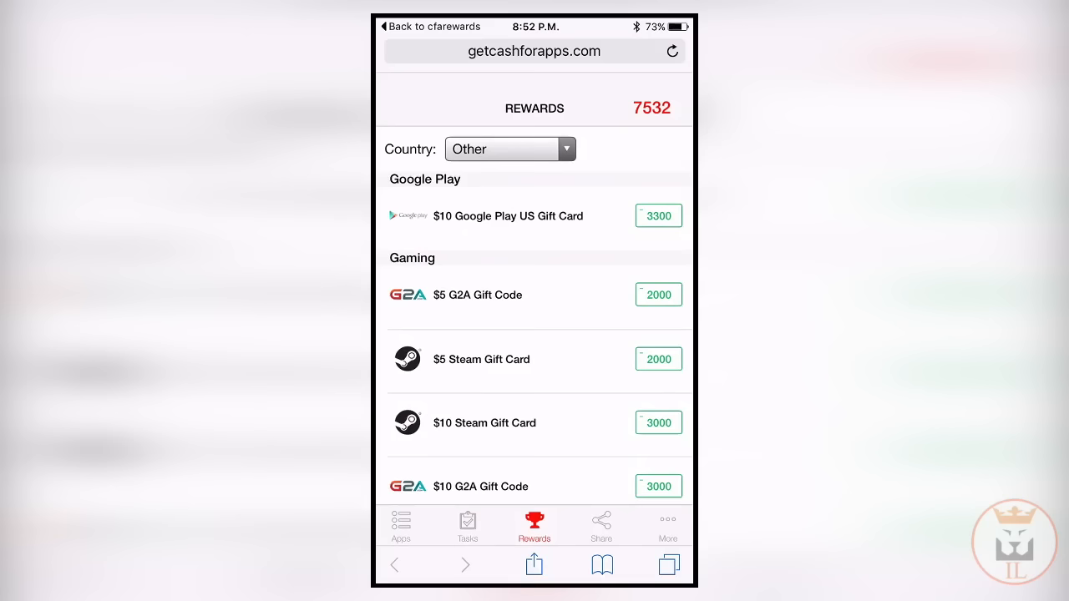
Browse iTunes rewards for United States, United Kingdom and Italy, then return to app offers.
click(509, 149)
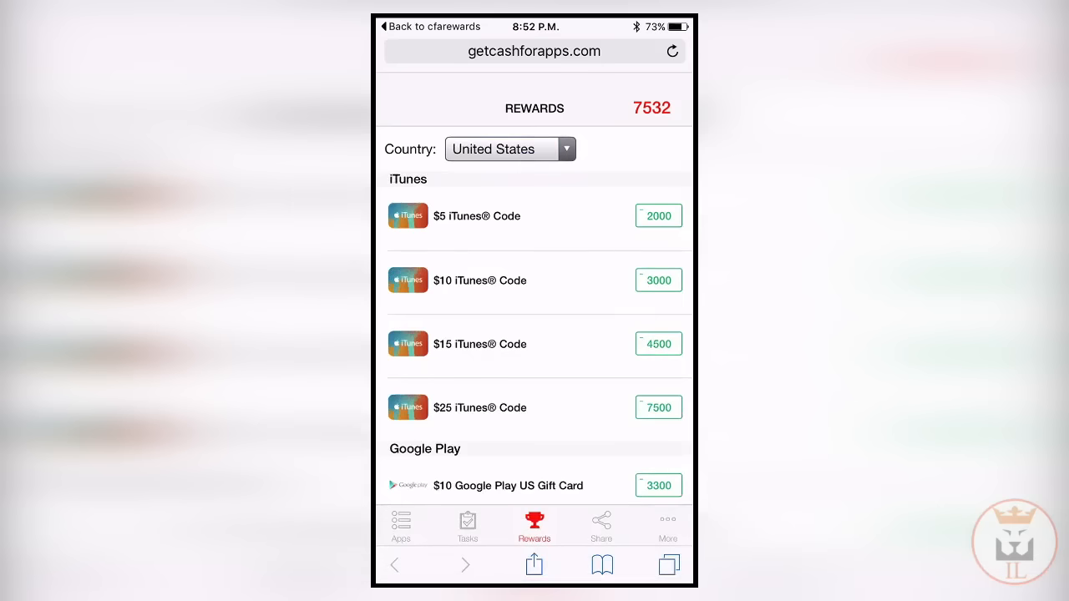
click(509, 149)
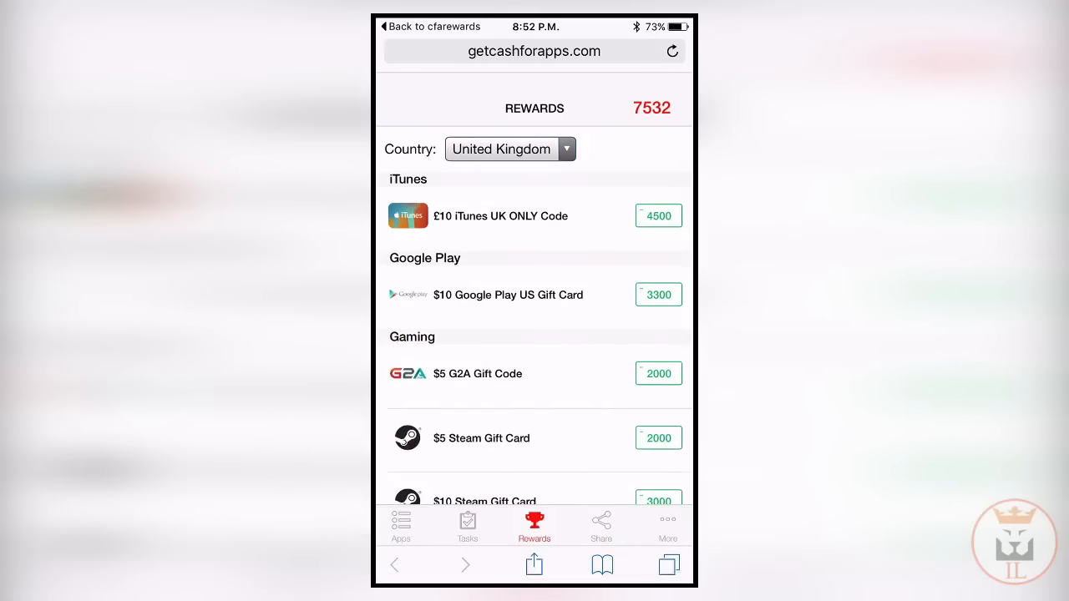
click(509, 149)
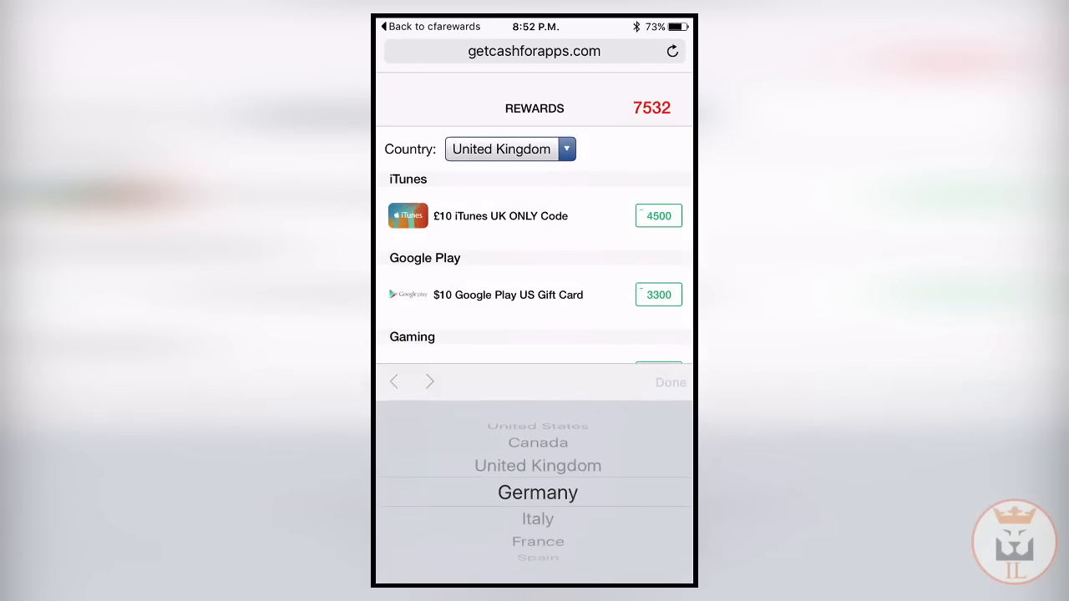
scroll(down, 3)
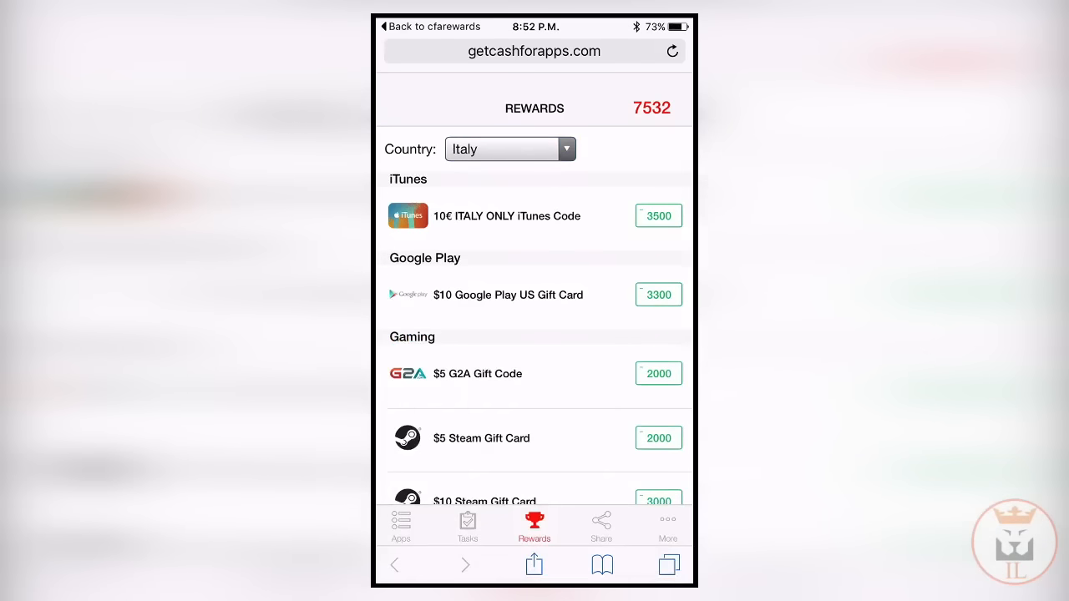
click(401, 526)
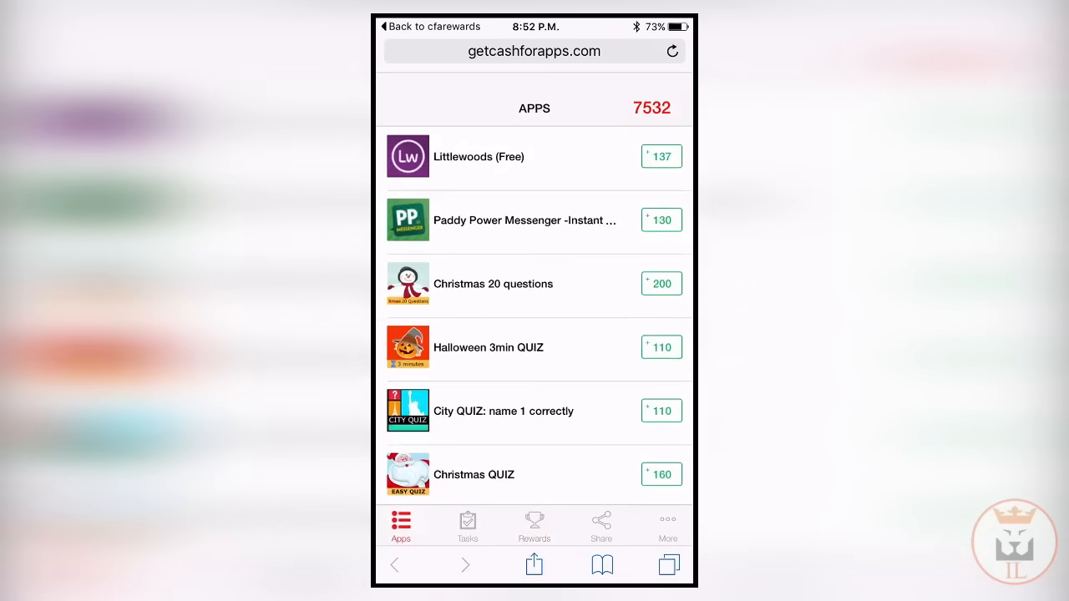